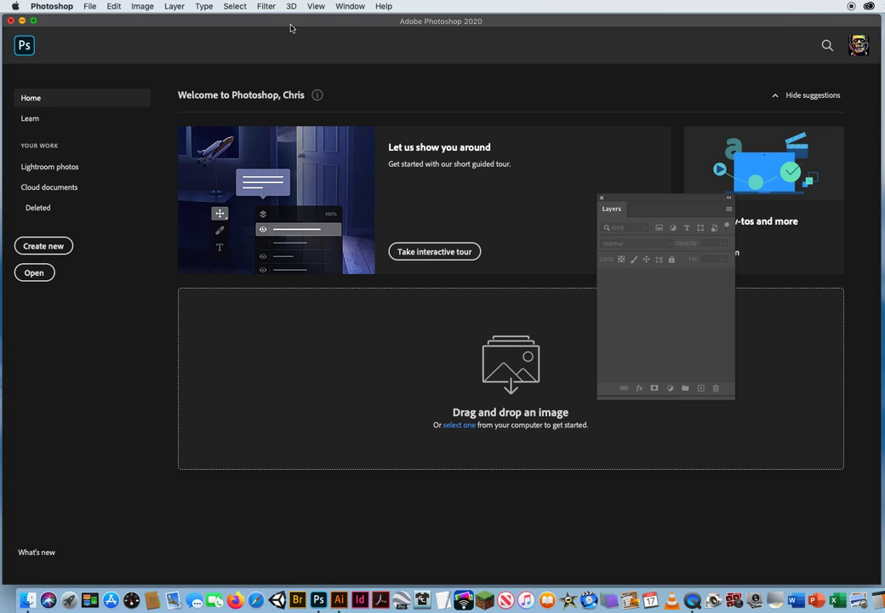
mouse_move(173, 24)
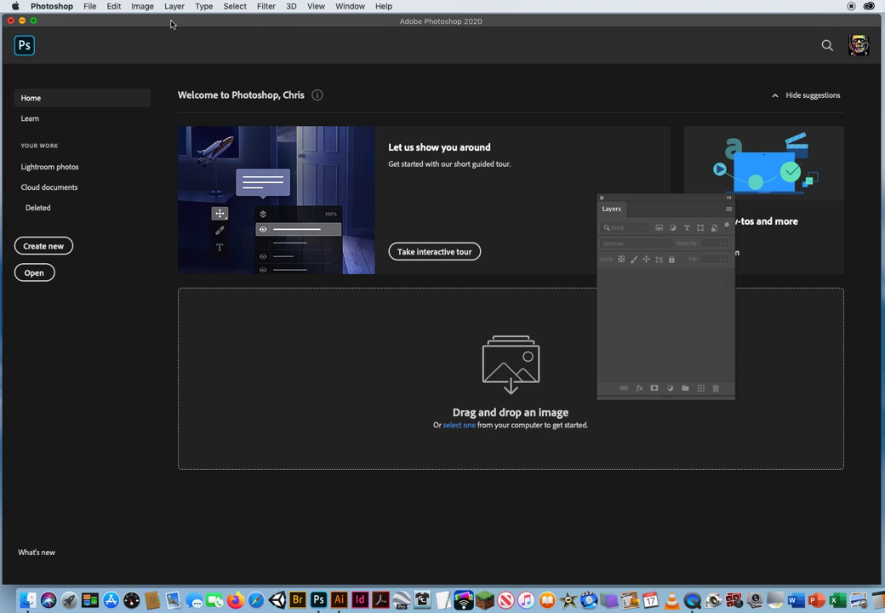
mouse_move(143, 28)
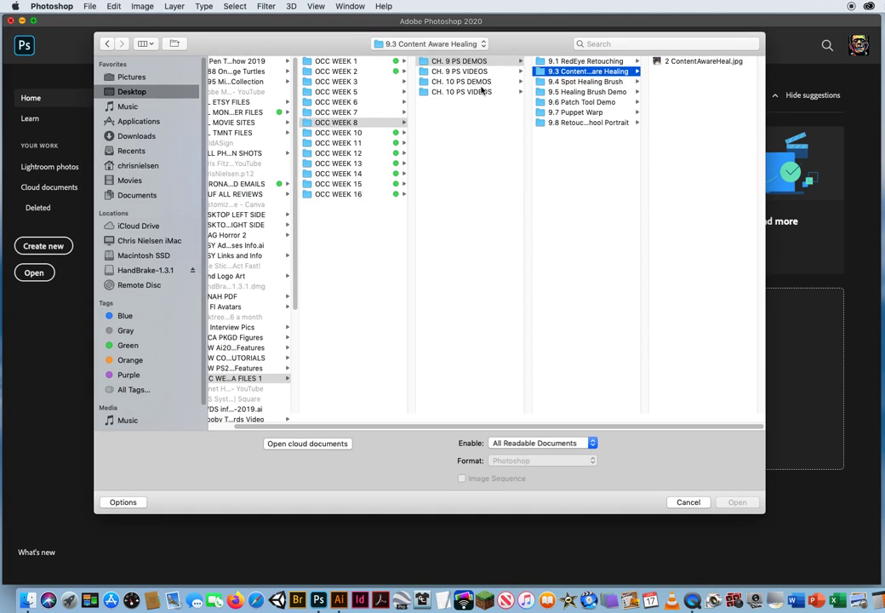
- Open '3 Spot Heal the Legs.jpg' from the 9.4 Spot Healing Brush folder
click(589, 81)
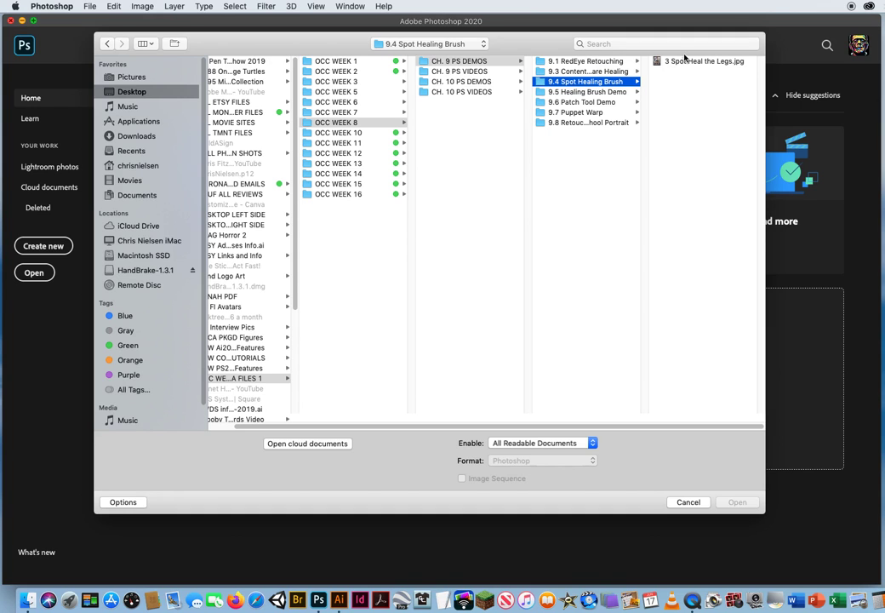
click(704, 60)
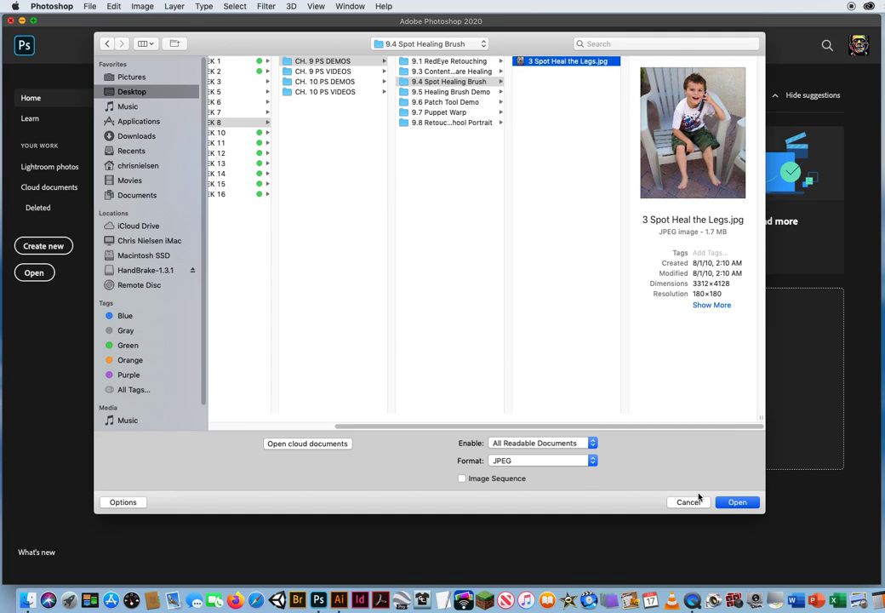
click(737, 502)
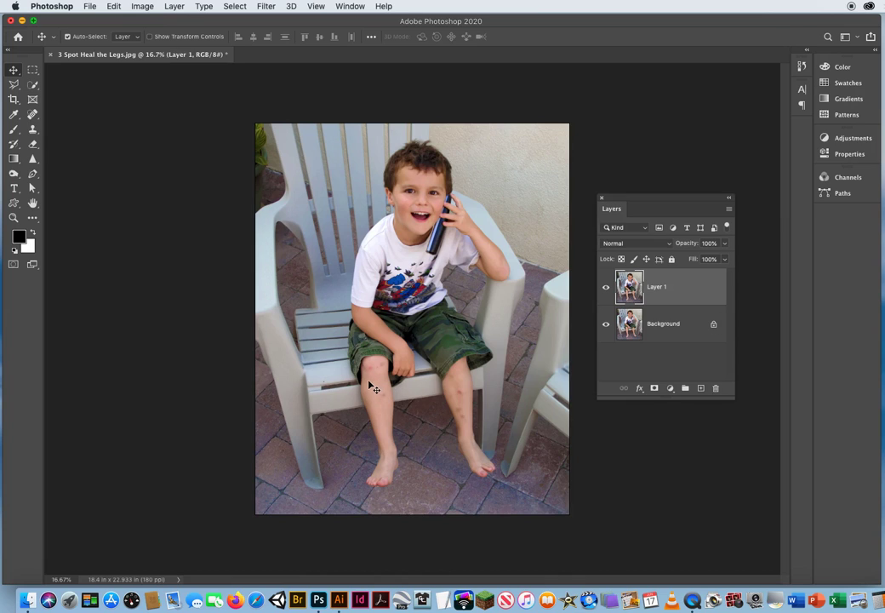
mouse_move(327, 331)
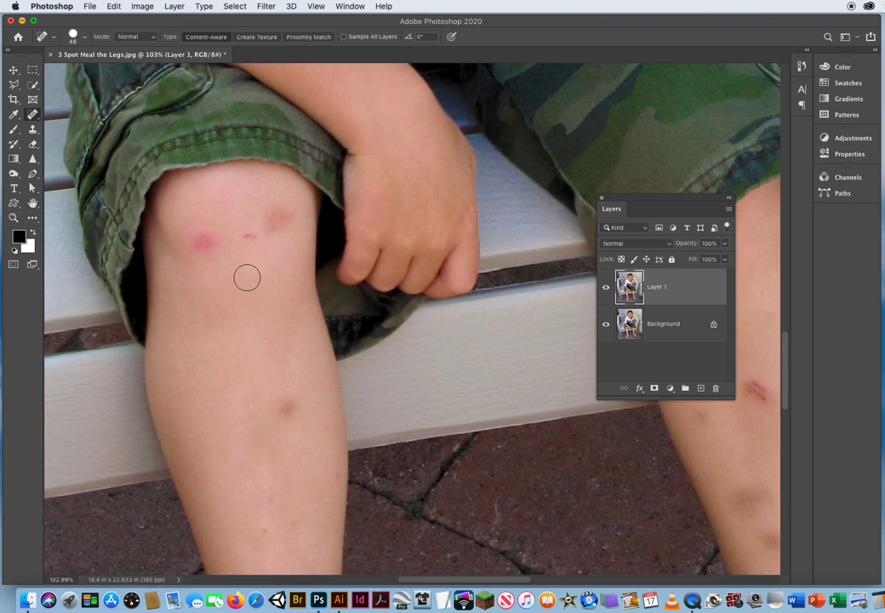
mouse_move(259, 261)
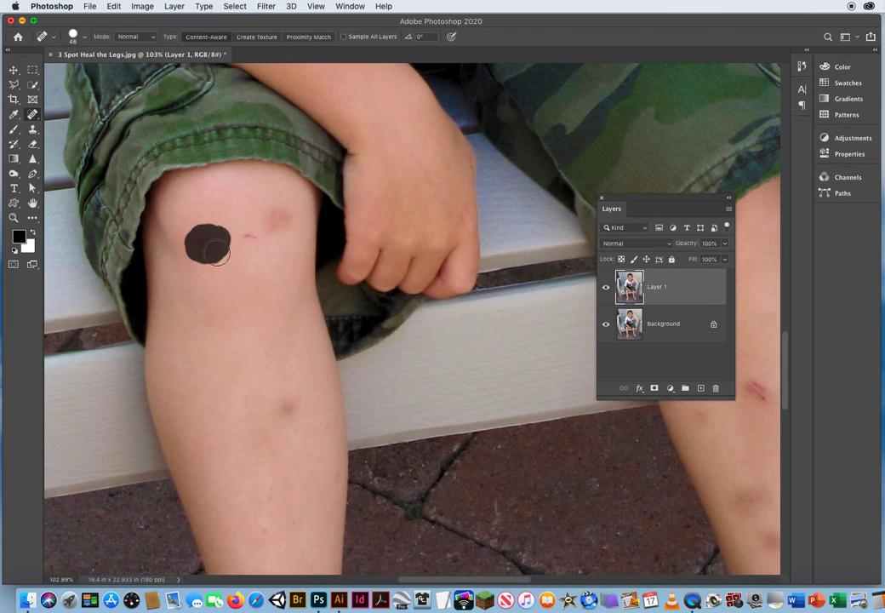
- Spot-heal the two red marks around the left leg's knee
click(207, 247)
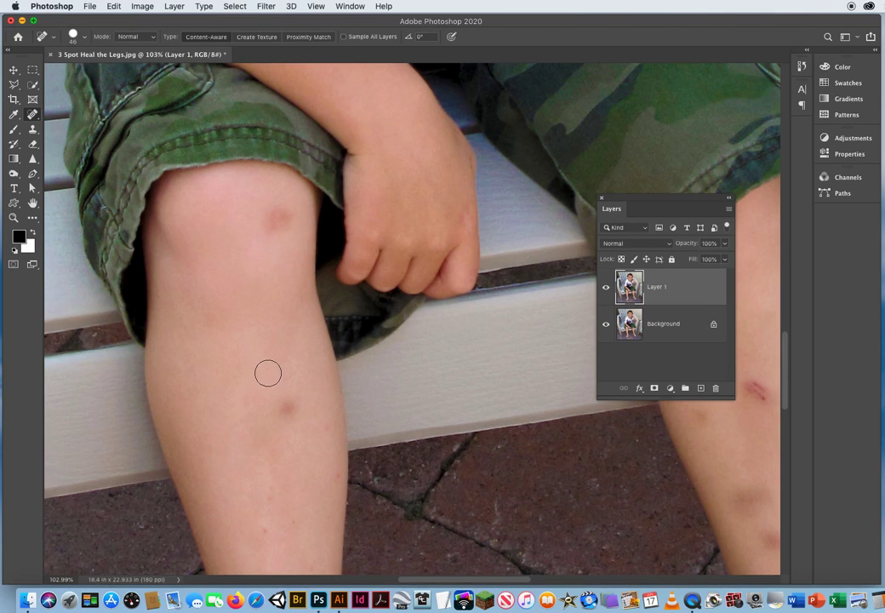
click(274, 219)
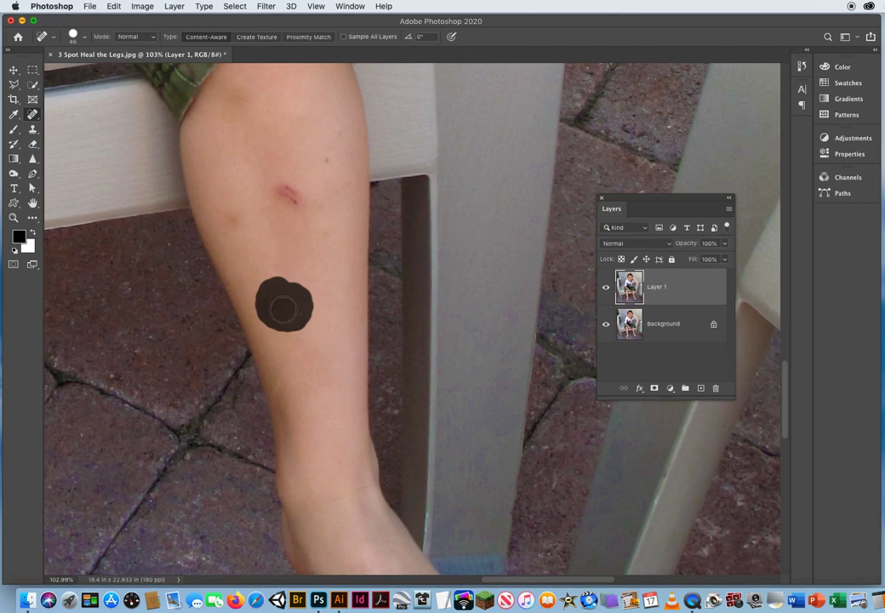
- Spot-heal the dark bruise and remaining mark on the right shin
click(285, 306)
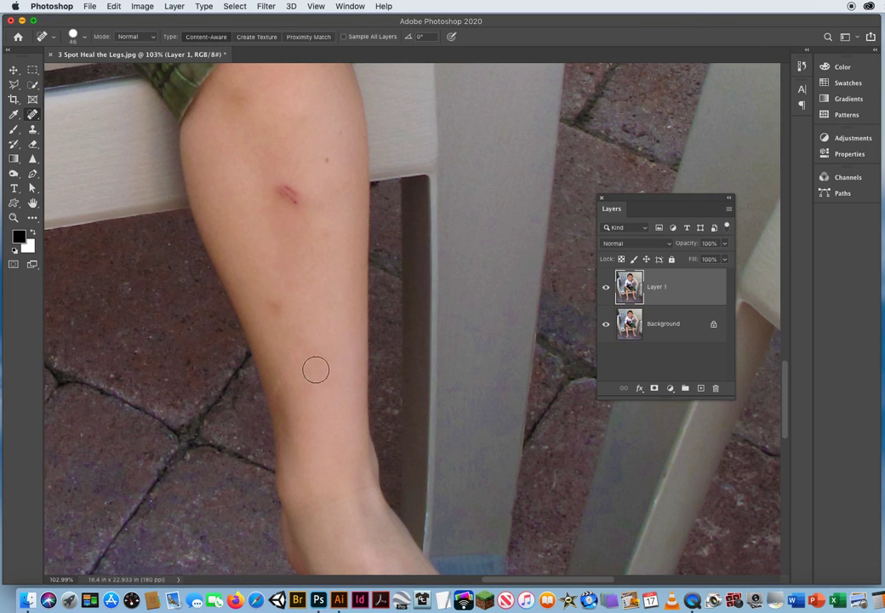
mouse_move(326, 236)
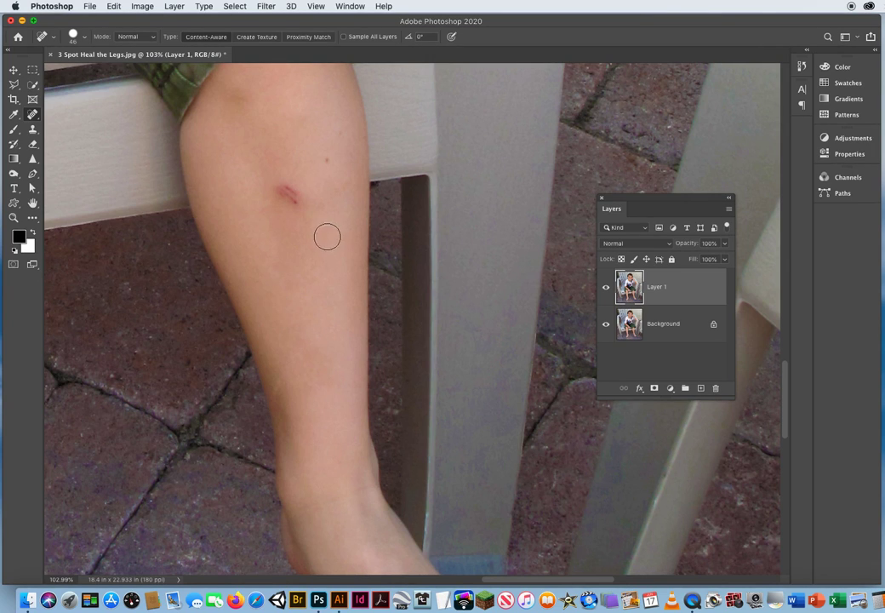
click(285, 184)
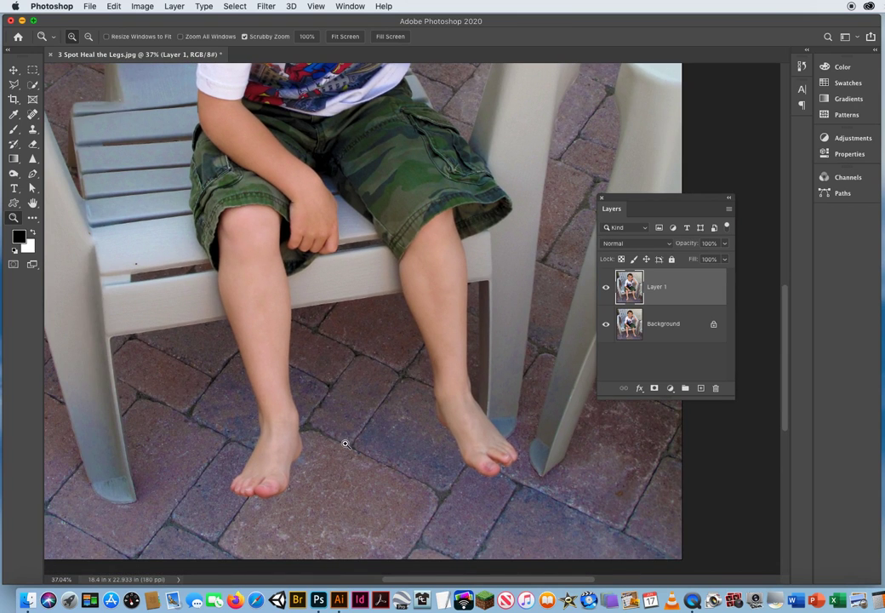
mouse_move(337, 445)
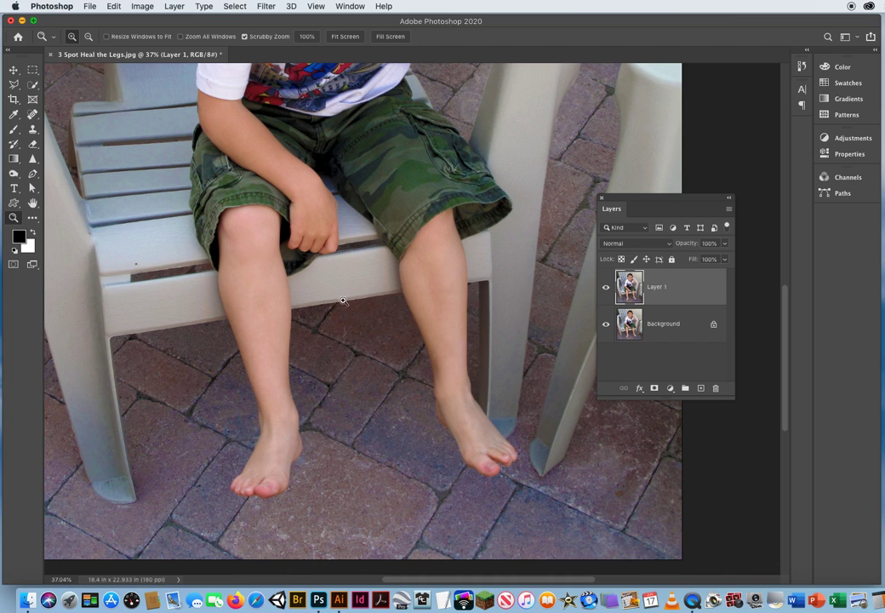
- Reframe the view to show both healed legs, then return to the Move tool
drag(343, 300, 329, 224)
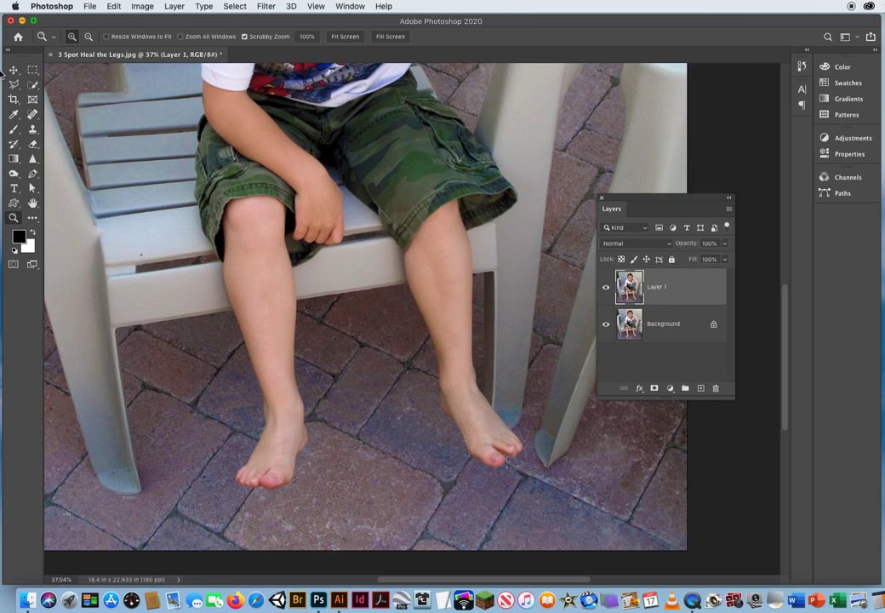
click(11, 71)
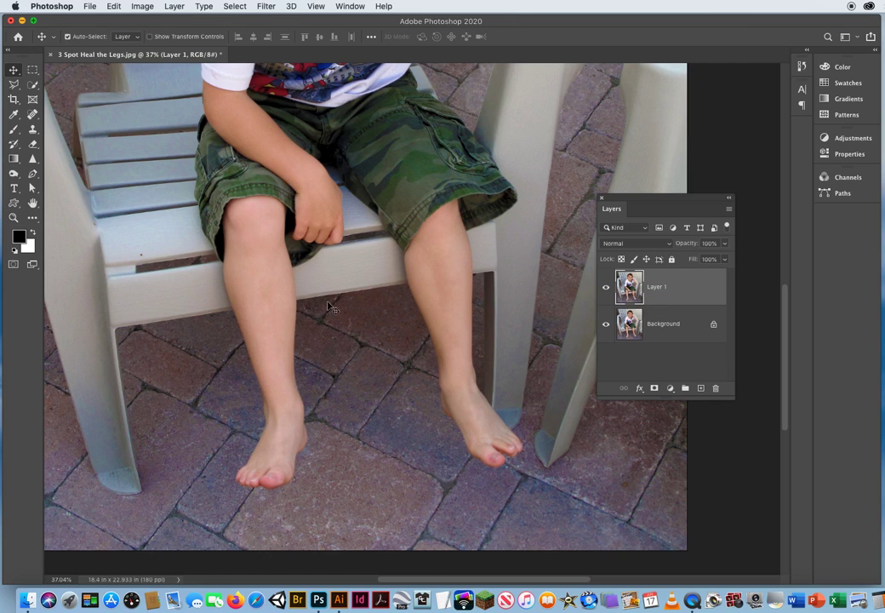
mouse_move(288, 347)
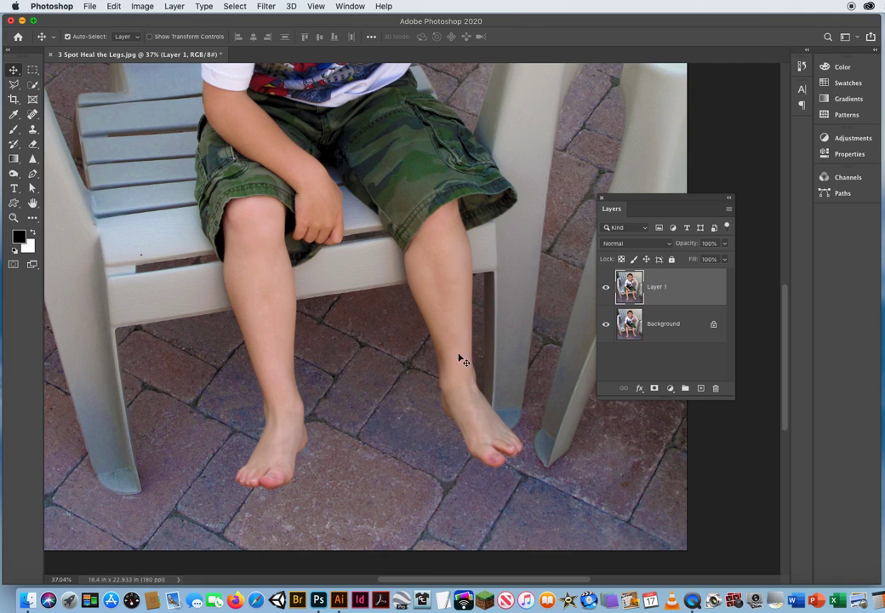
mouse_move(452, 371)
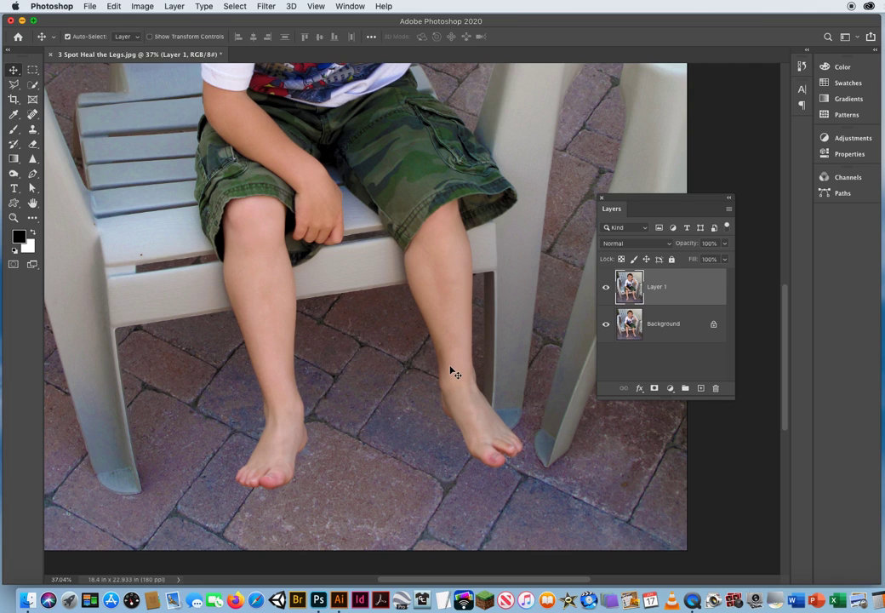